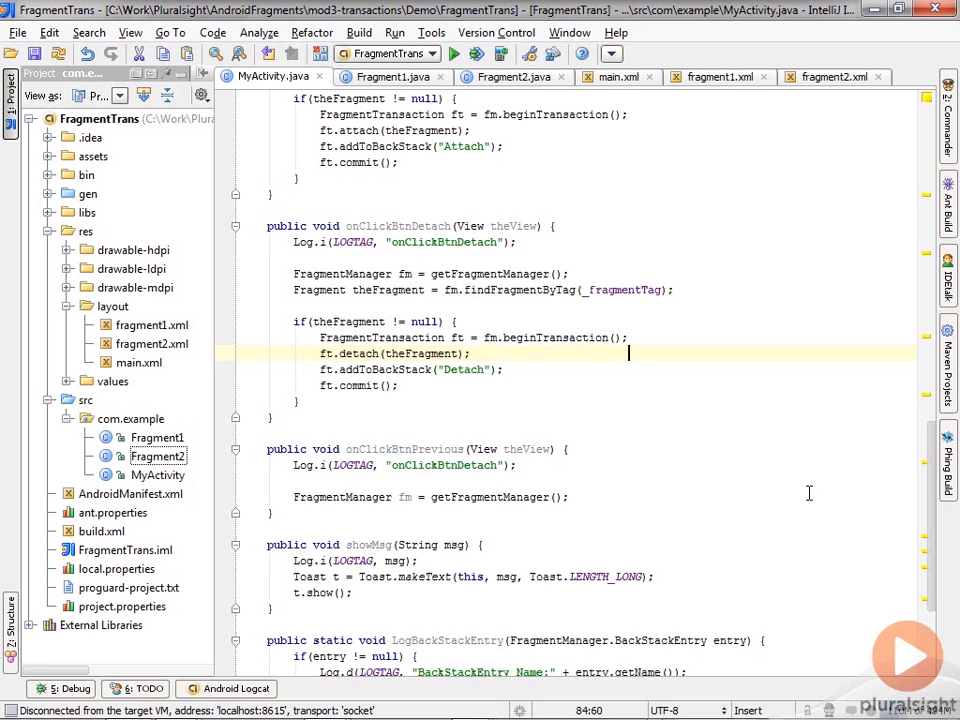
mouse_move(559, 567)
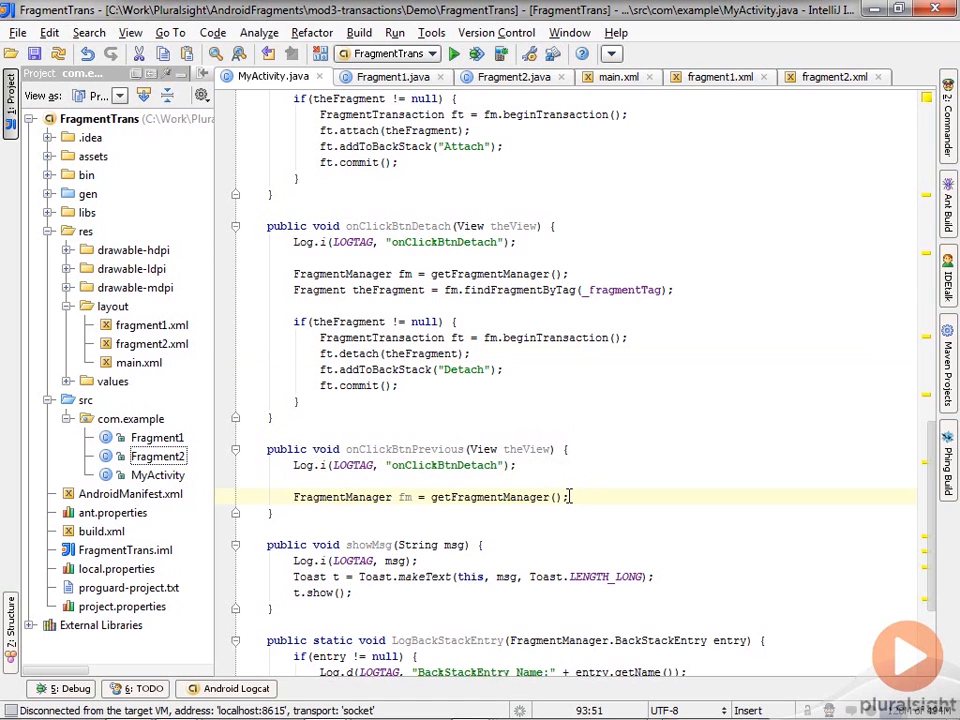
Add fm.popBackStack() to the onClickBtnPrevious handler after getFragmentManager().
type("fm.p")
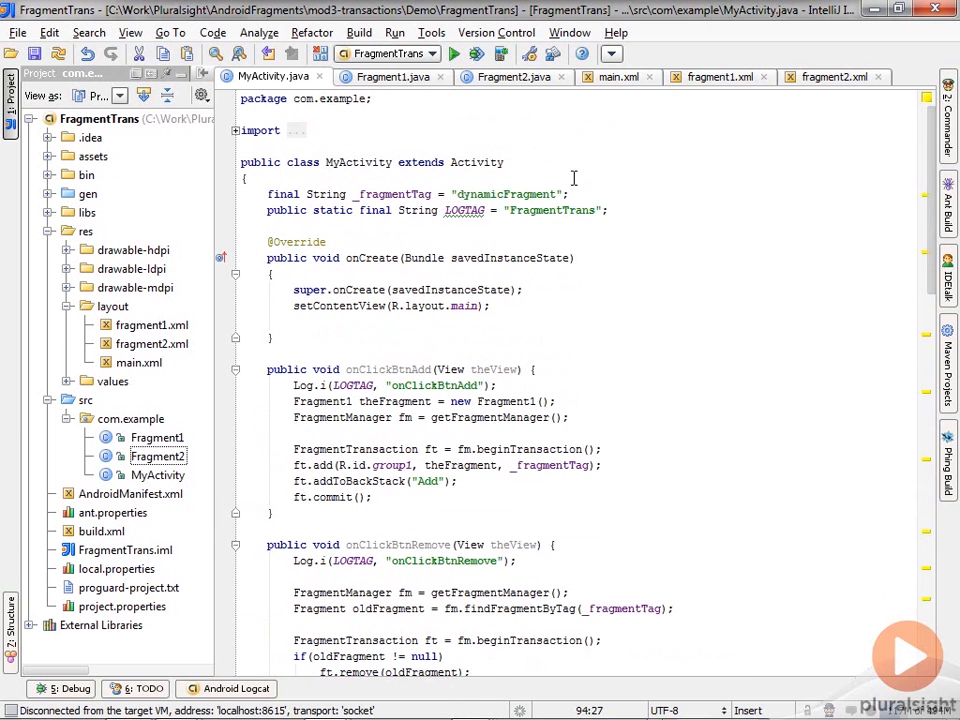
Declare MyActivity implements FragmentManager.OnBackStackChangedListener and generate the onBackStackChanged stub.
type("im")
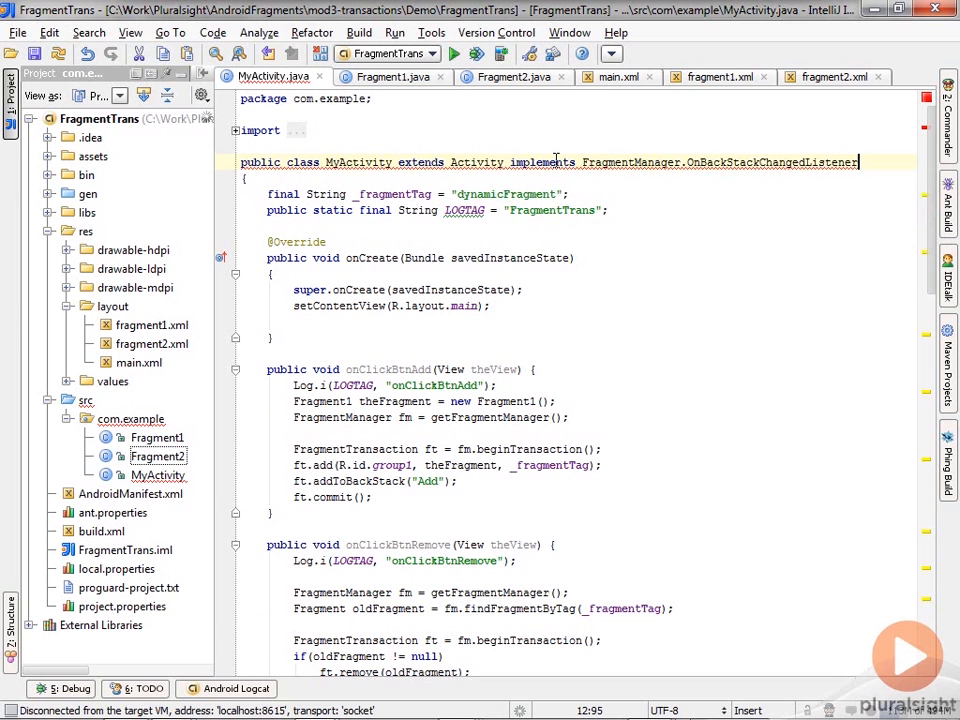
left_click(259, 149)
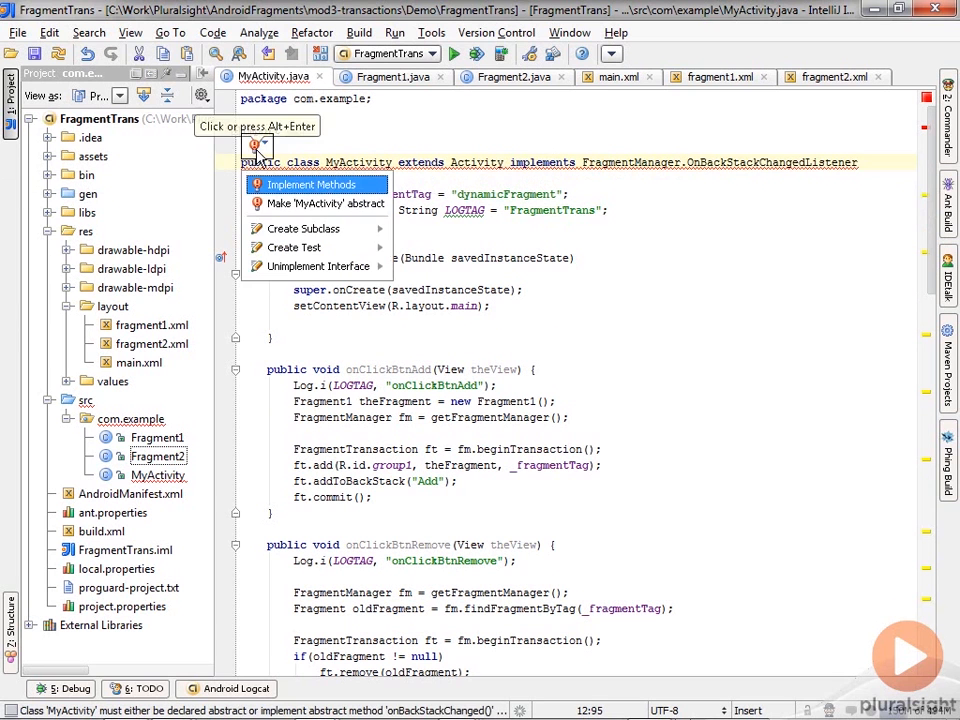
left_click(305, 184)
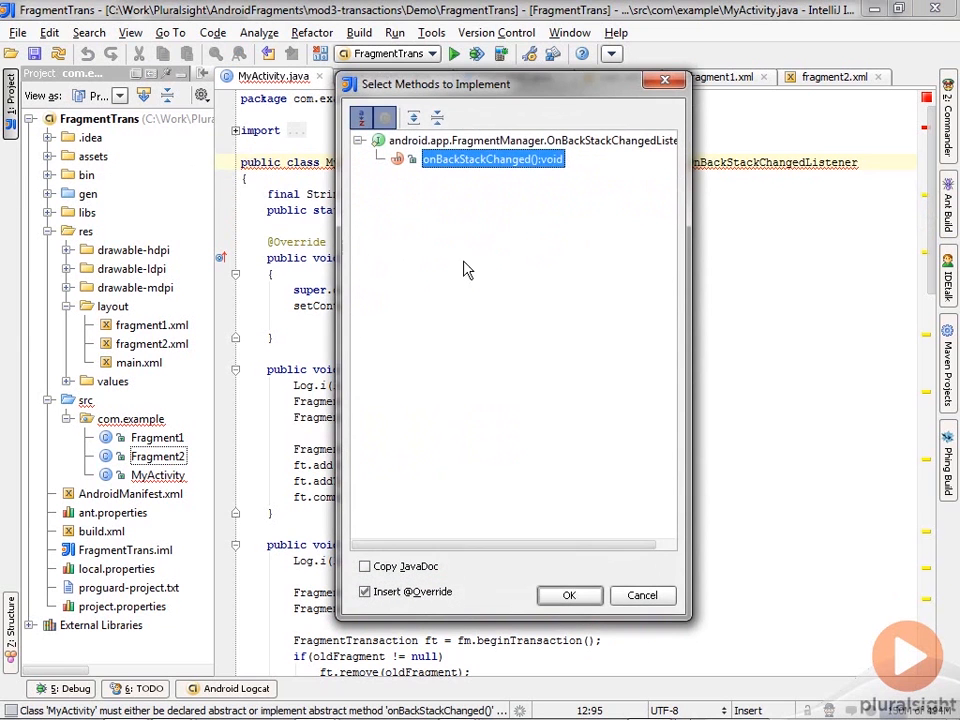
left_click(569, 595)
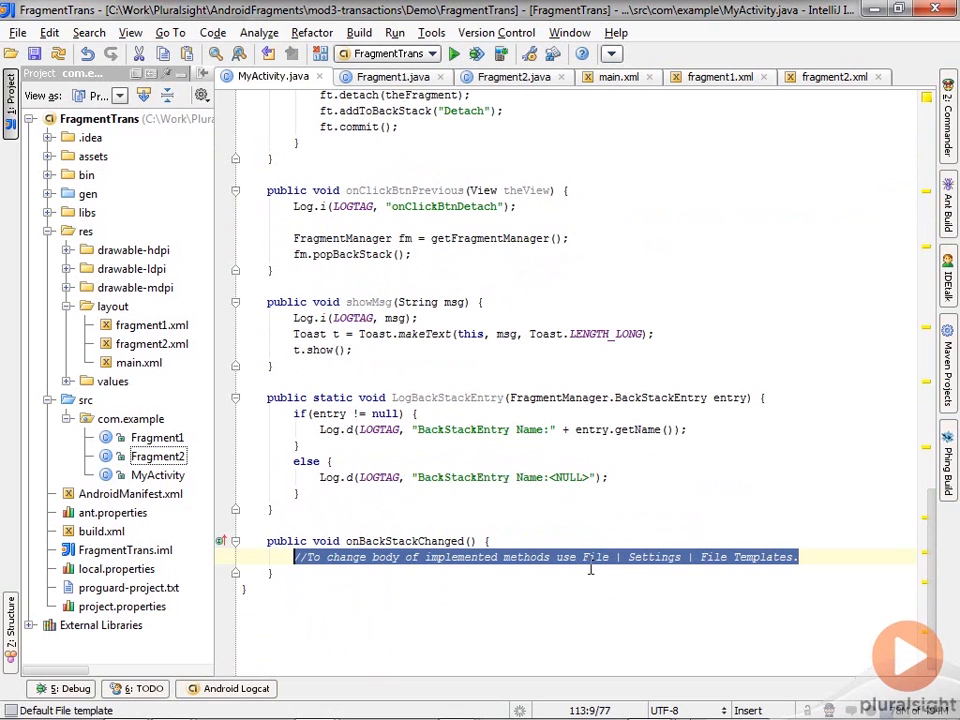
mouse_move(508, 532)
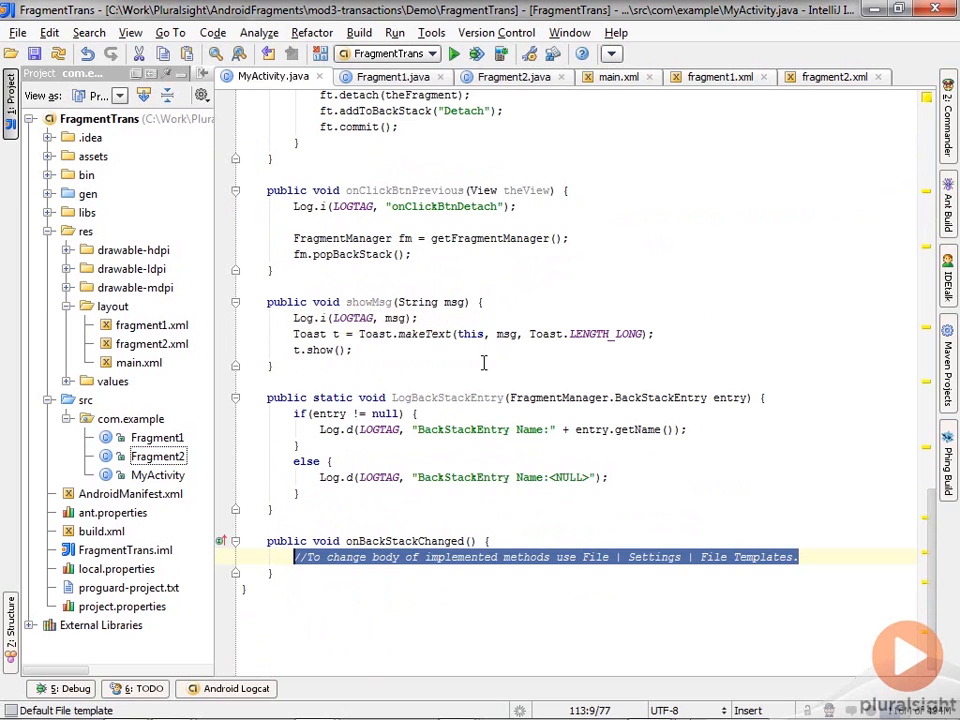
mouse_move(635, 563)
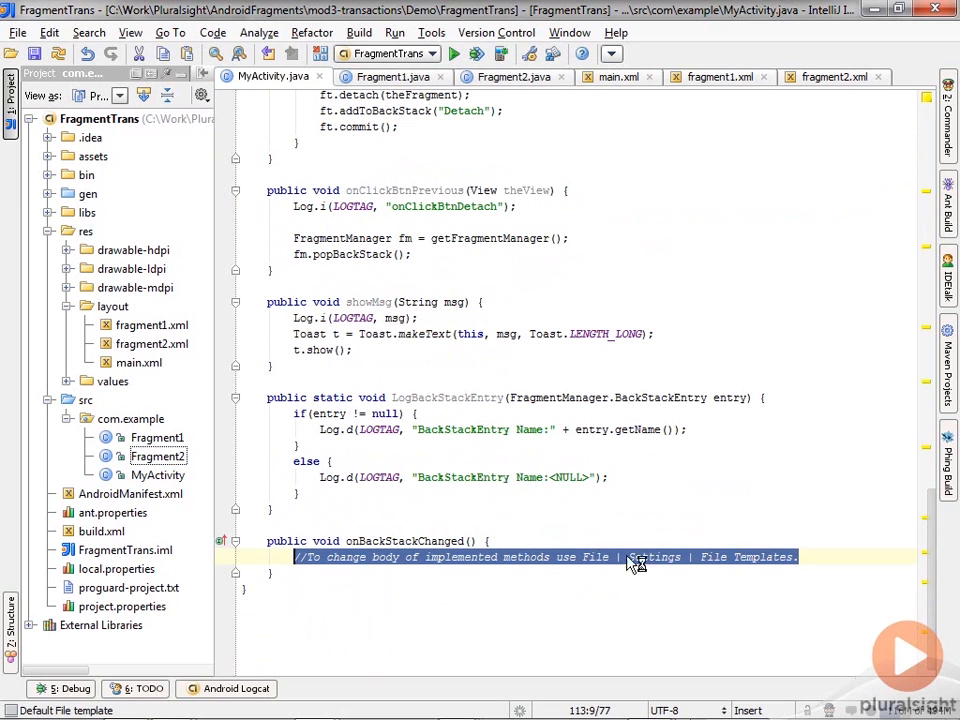
mouse_move(630, 557)
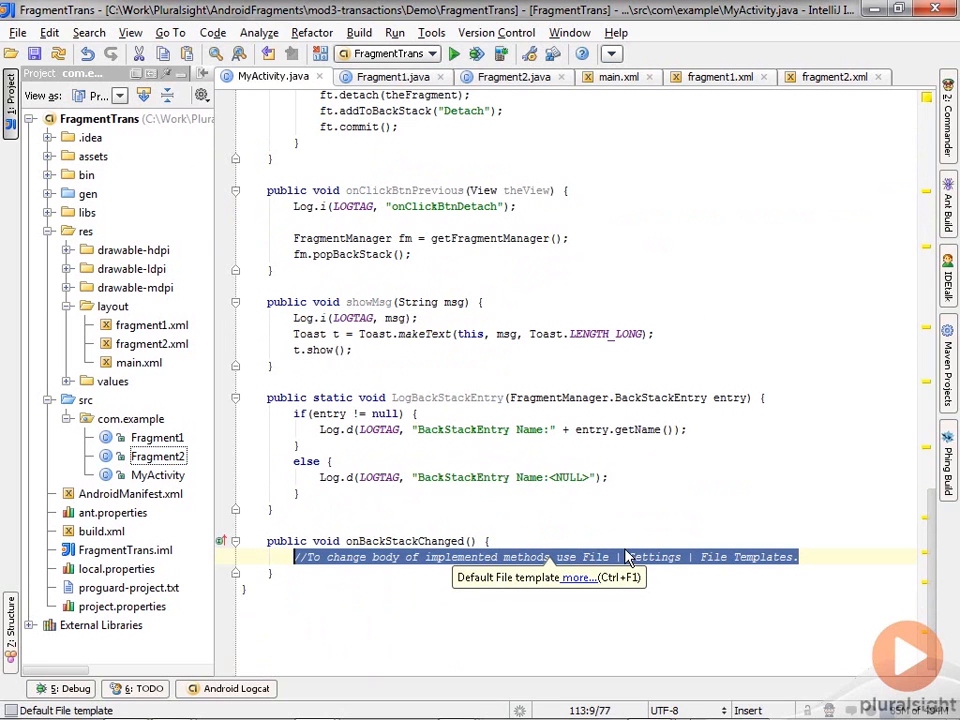
Replace the template comment with showMsg("Backstack Changed") and select the LogBackStackEntry name.
type("showMsg(\"Backstack Changed\");")
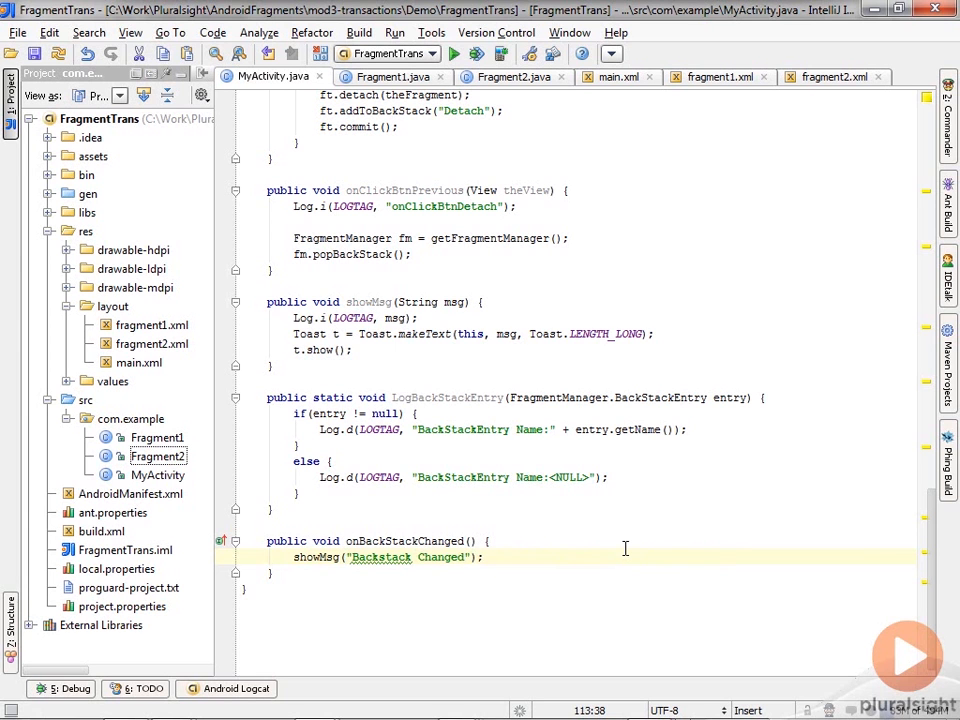
mouse_move(478, 397)
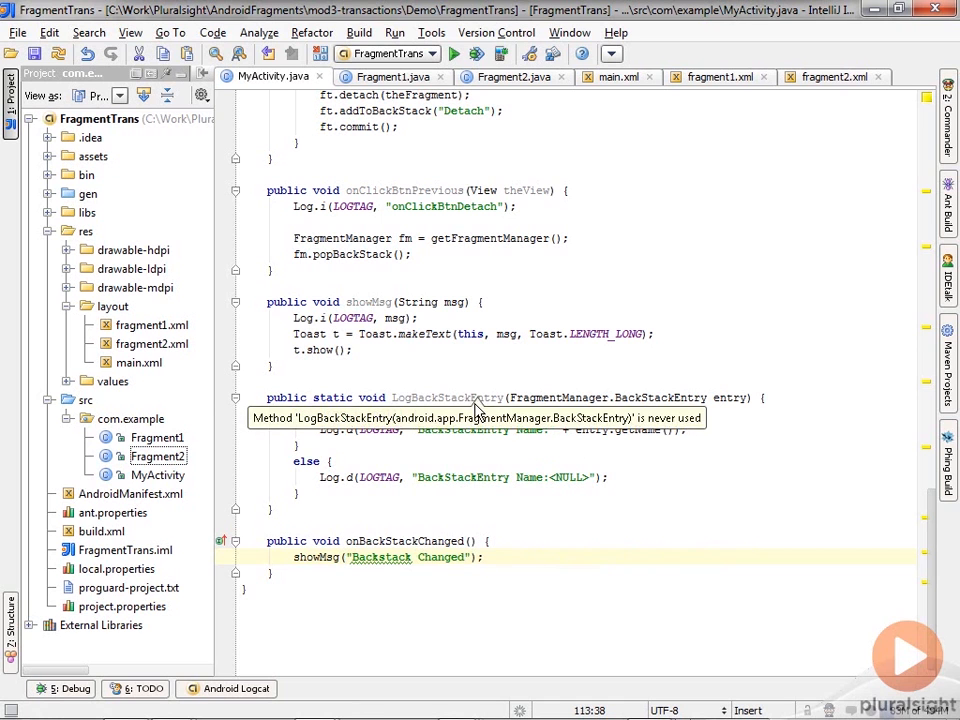
double_click(447, 397)
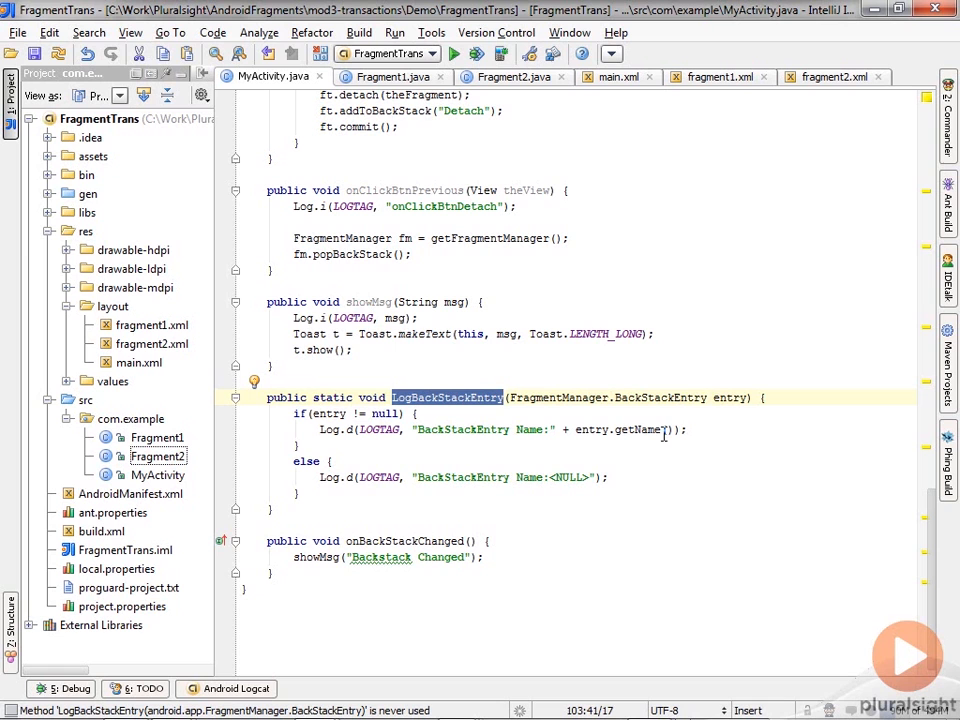
mouse_move(657, 568)
type("l")
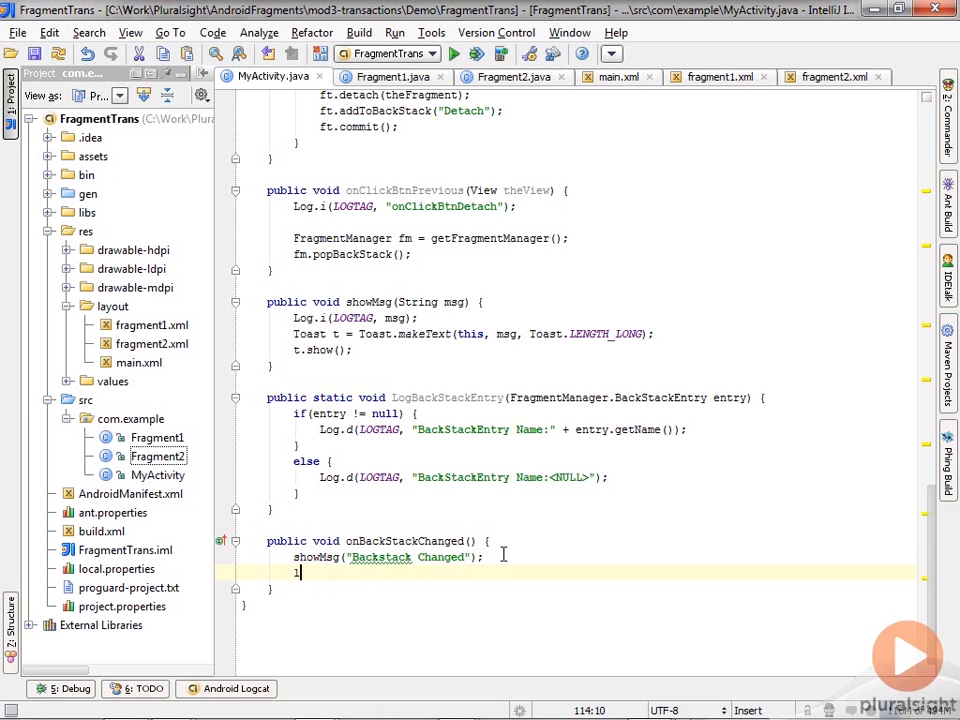
Log a header 'with index' and store backStackEntryCount from getFragmentManager().
type("og.d(\"Backstack contents starting wi")
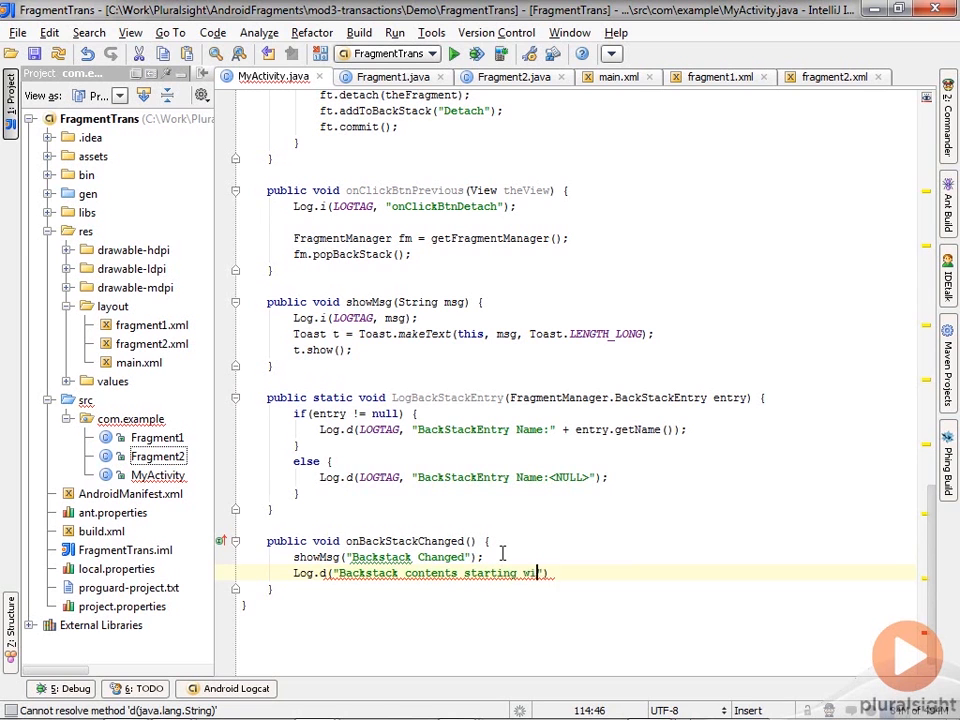
type("with index 0")
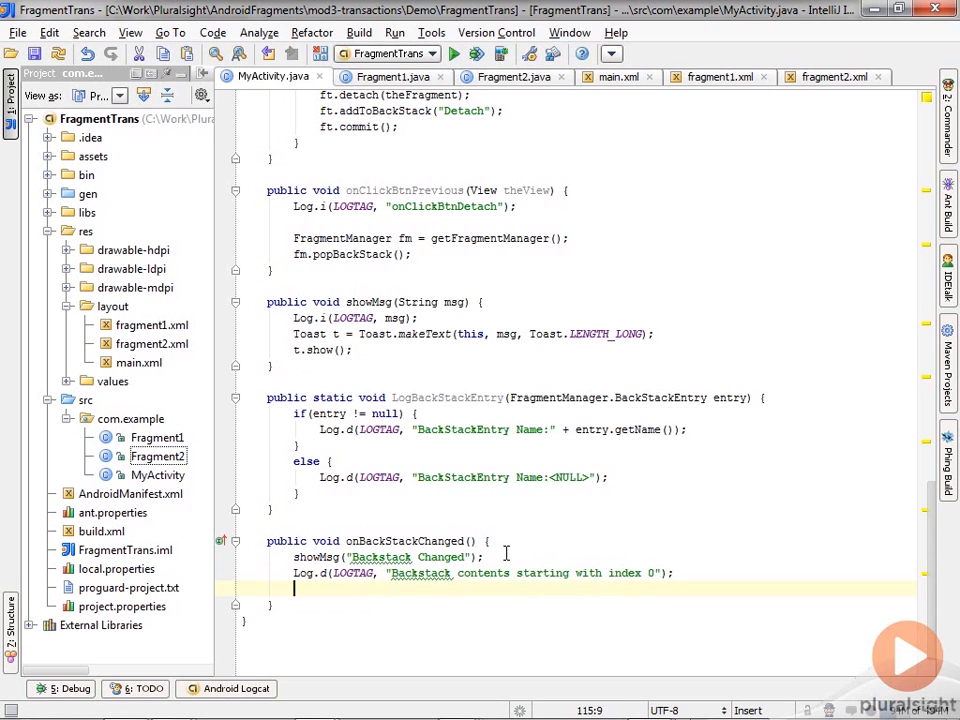
type("int backStackEntr")
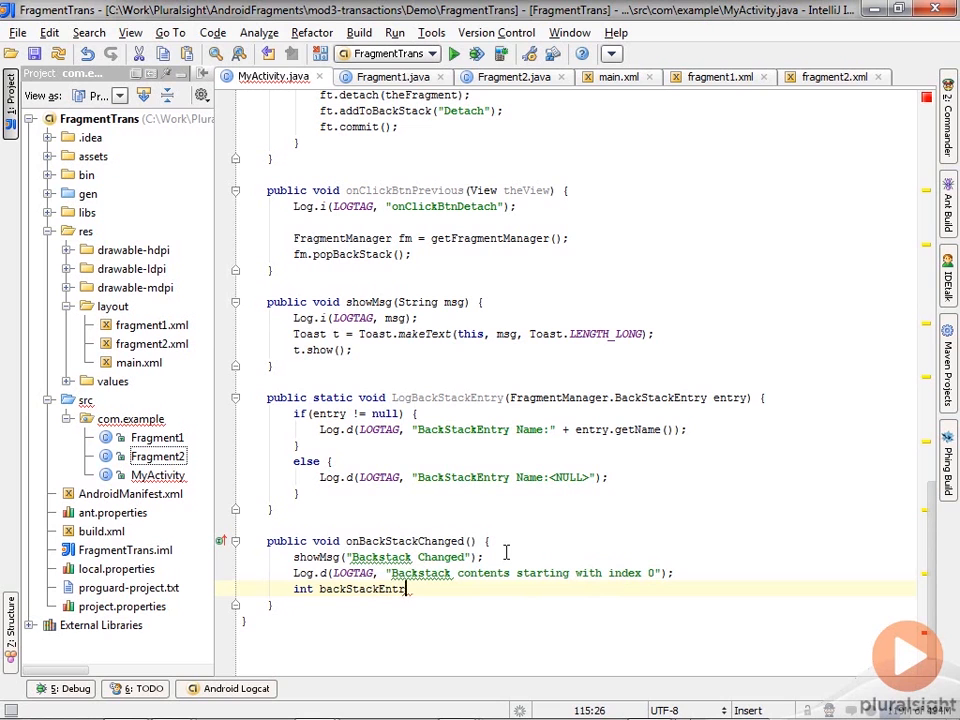
type("yCount =")
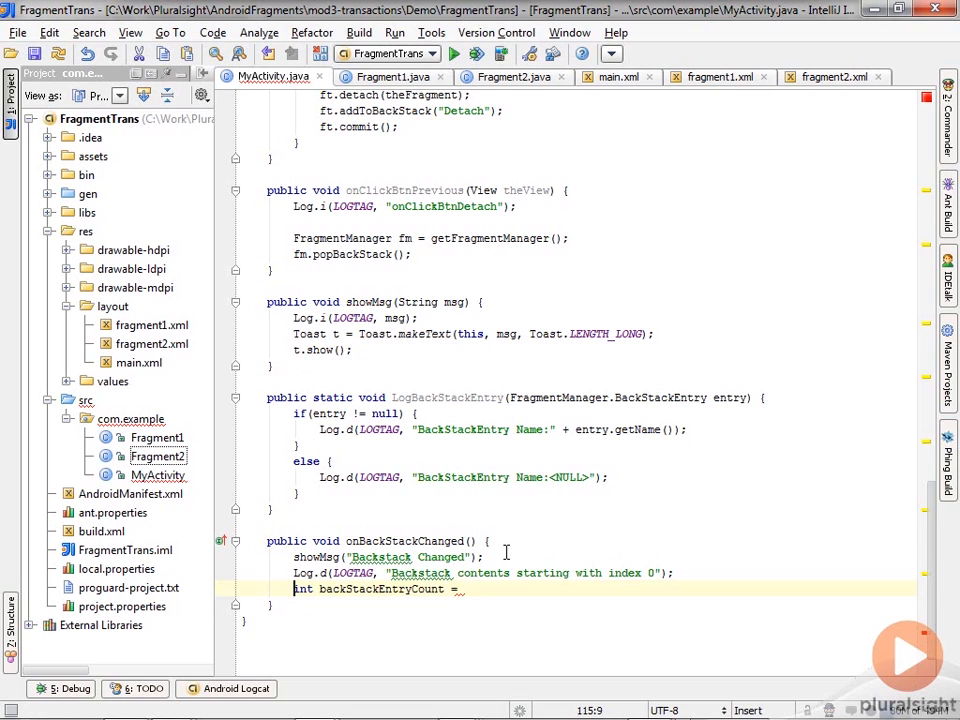
type("FragmentManager fm = getFragmentManager();")
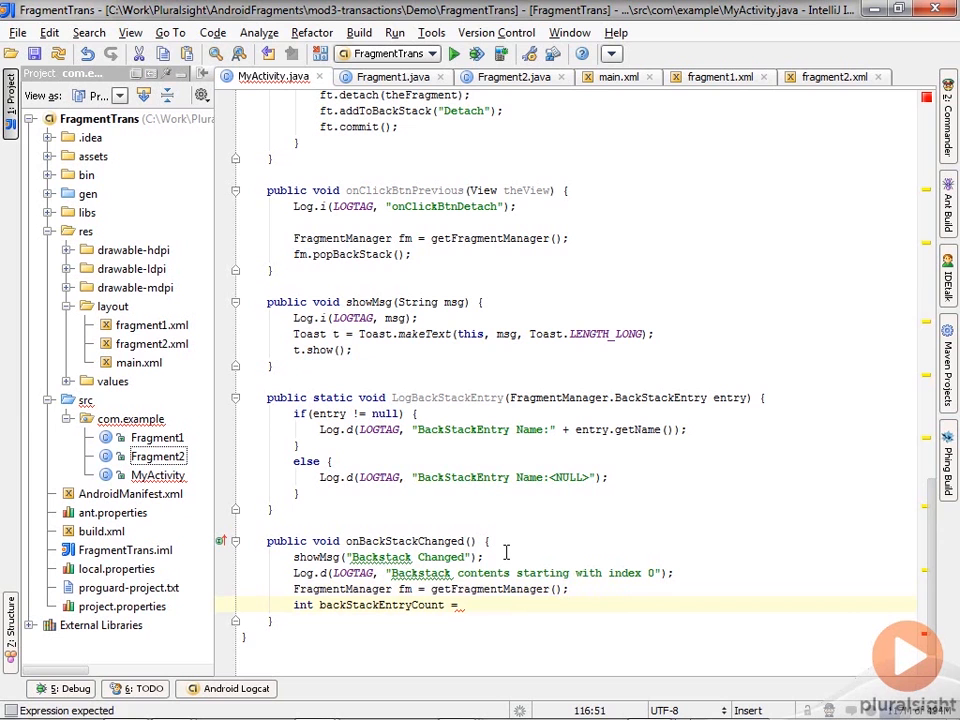
type("fm.getBackStackEntryCount();")
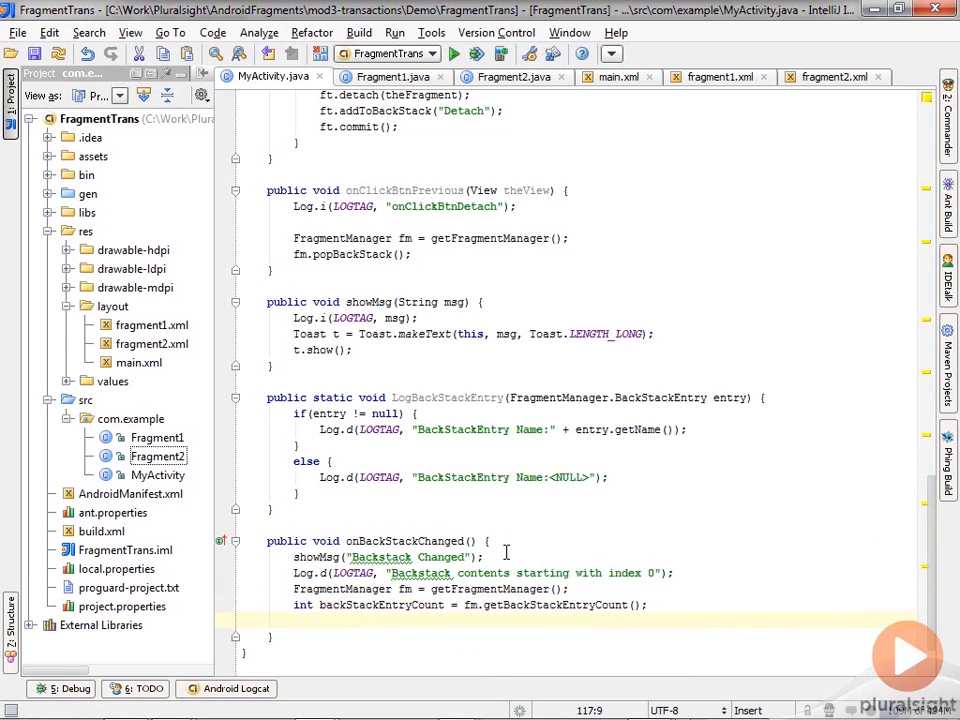
Loop i over backStackEntryCount, calling LogBackStackEntry for each fm back stack entry.
type("for(int i =0; i < backStackEntryCount; i++)")
type("LogBackStackEntry();")
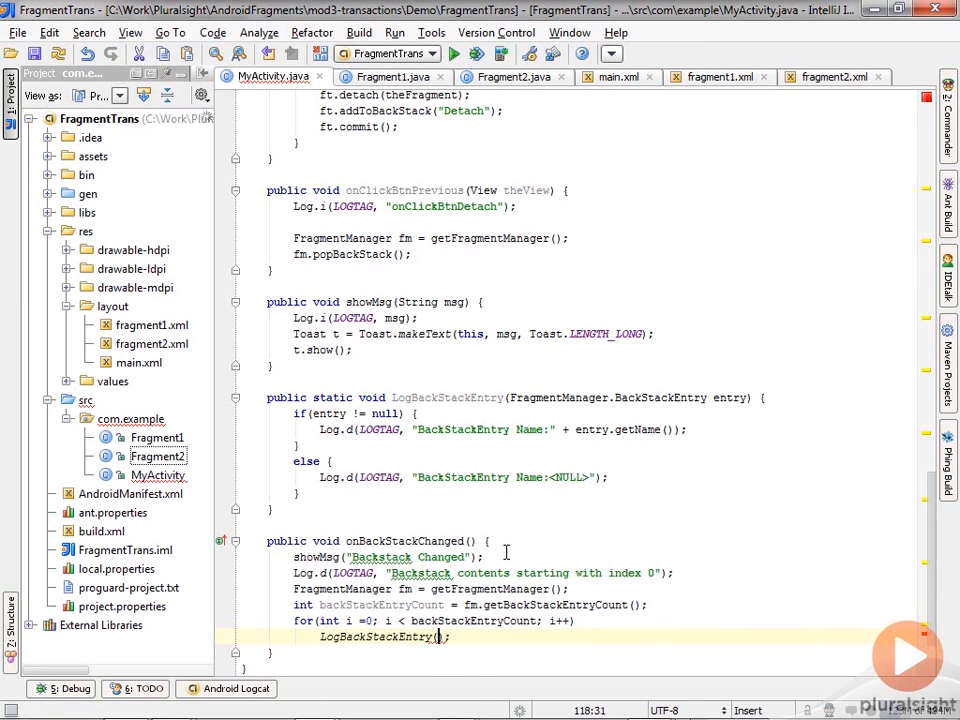
type("fm.getBackStackEntryAt(")
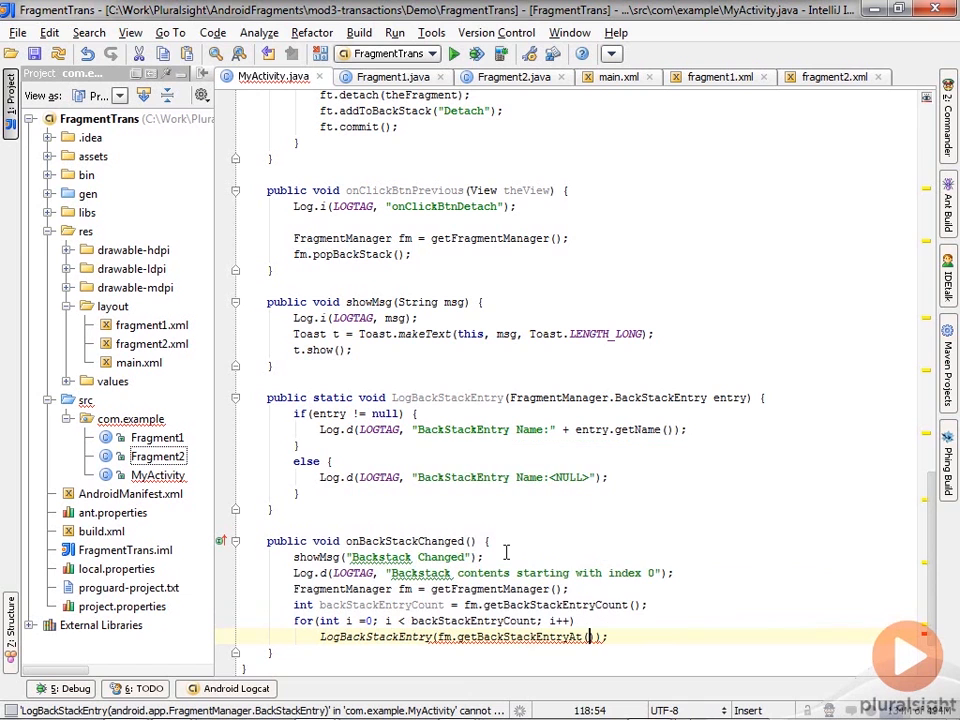
type("i")
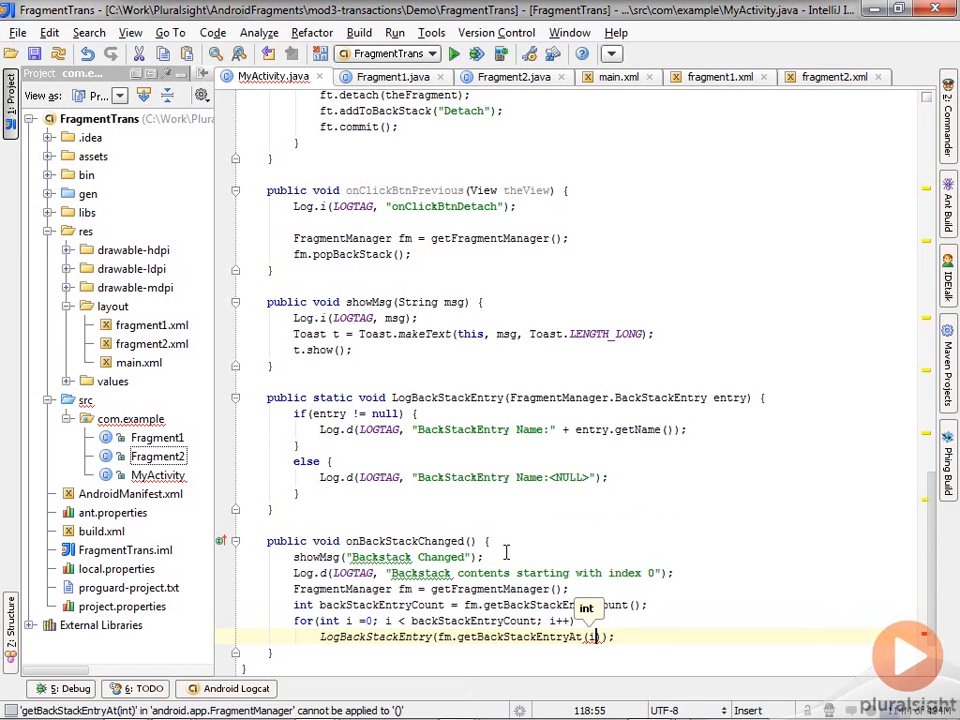
type("i")
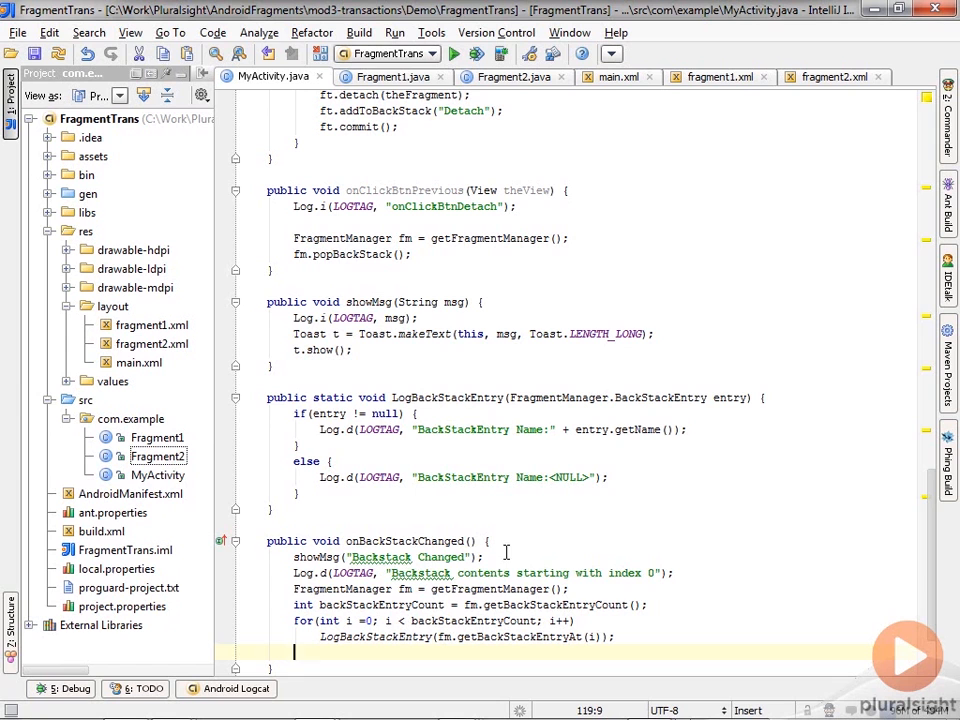
mouse_move(536, 285)
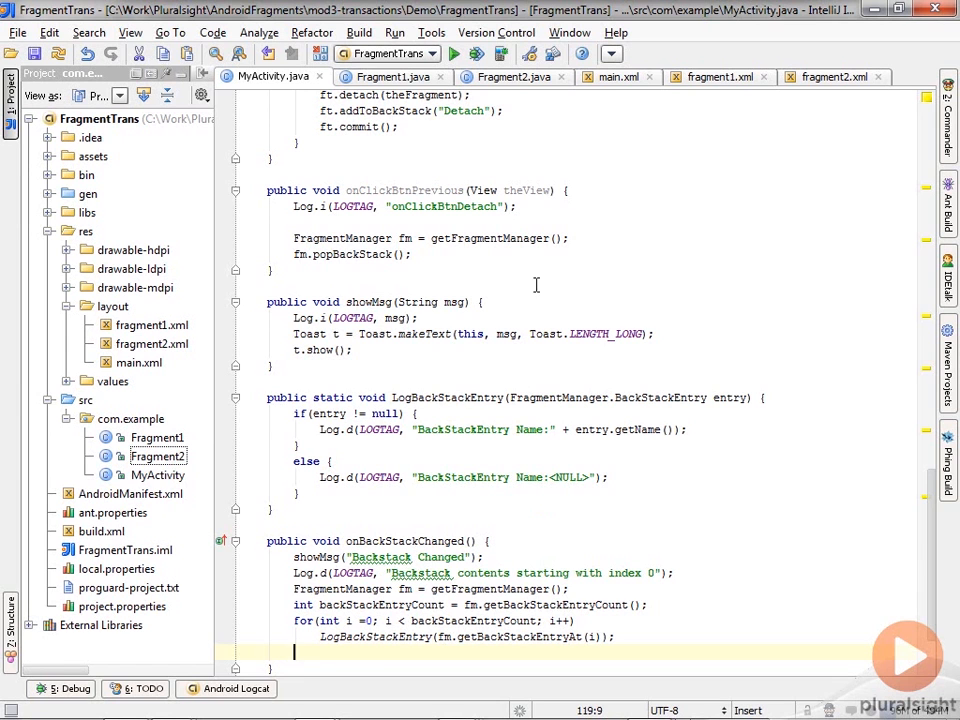
mouse_move(540, 445)
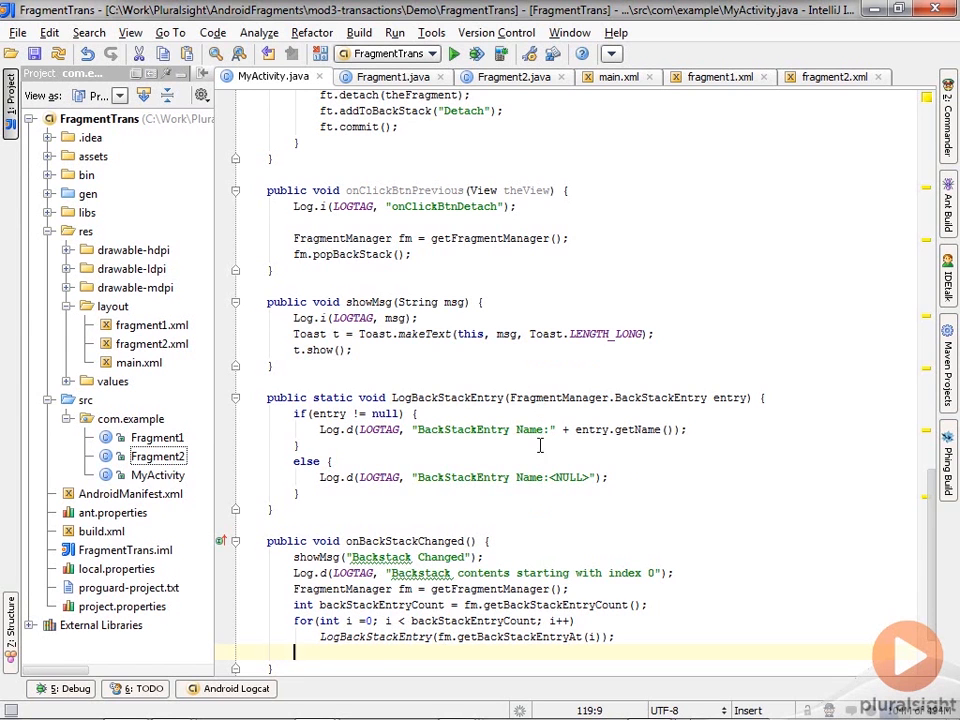
mouse_move(452, 540)
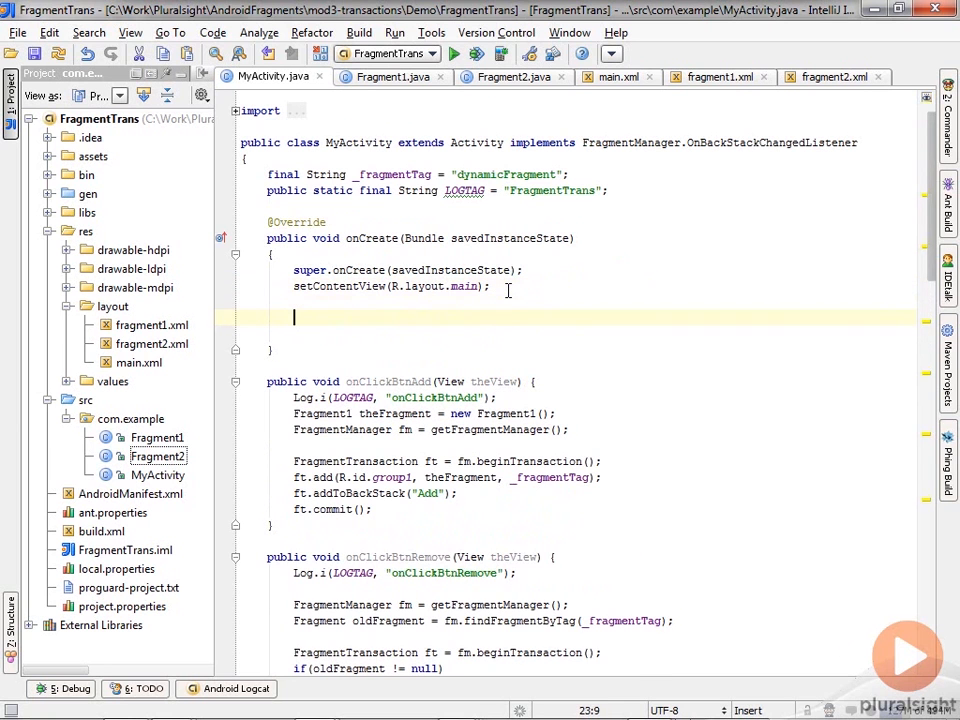
In onCreate, register fm.addOnBackStackChangedListener(this) and launch the app in the emulator.
type("F")
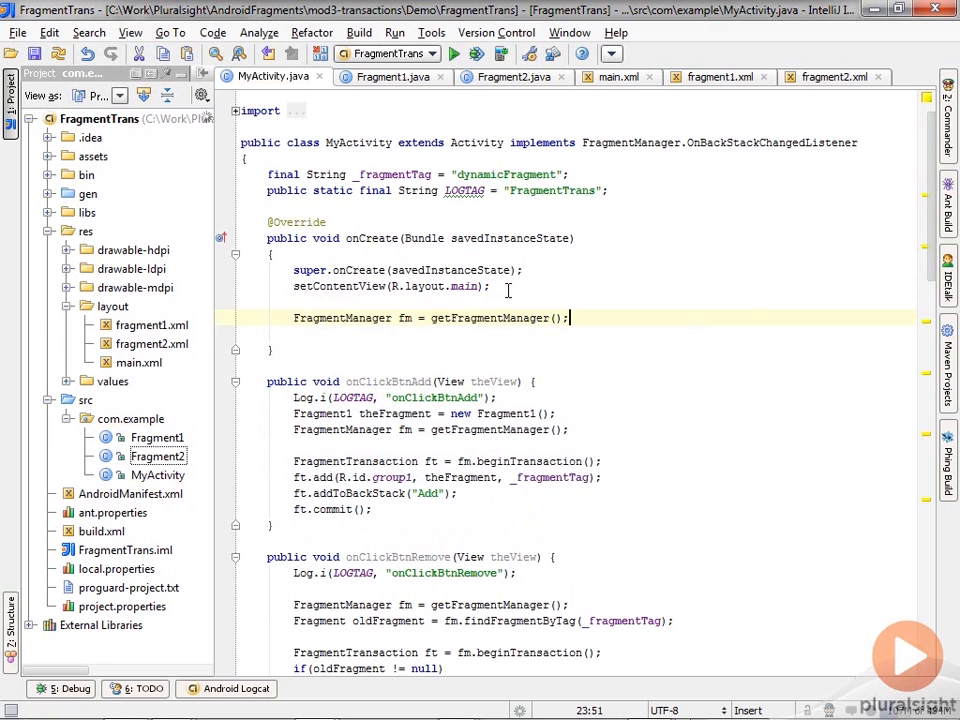
type("fm.")
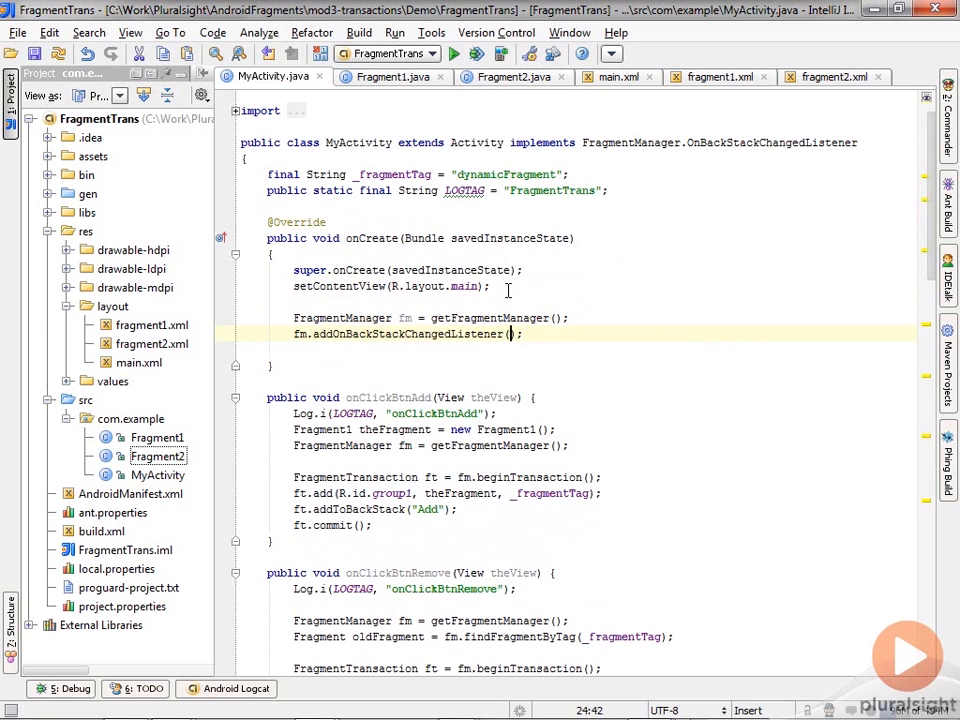
type("this")
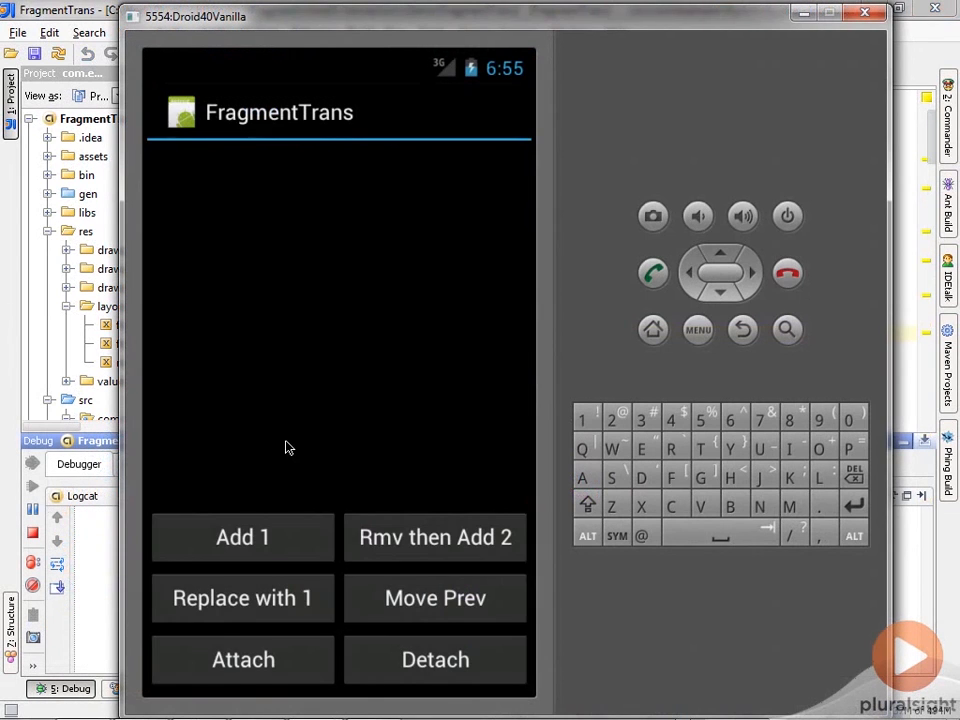
Add Fragment 1, then remove it and add Fragment 2, reviewing Logcat entries.
left_click_drag(200, 16, 335, 21)
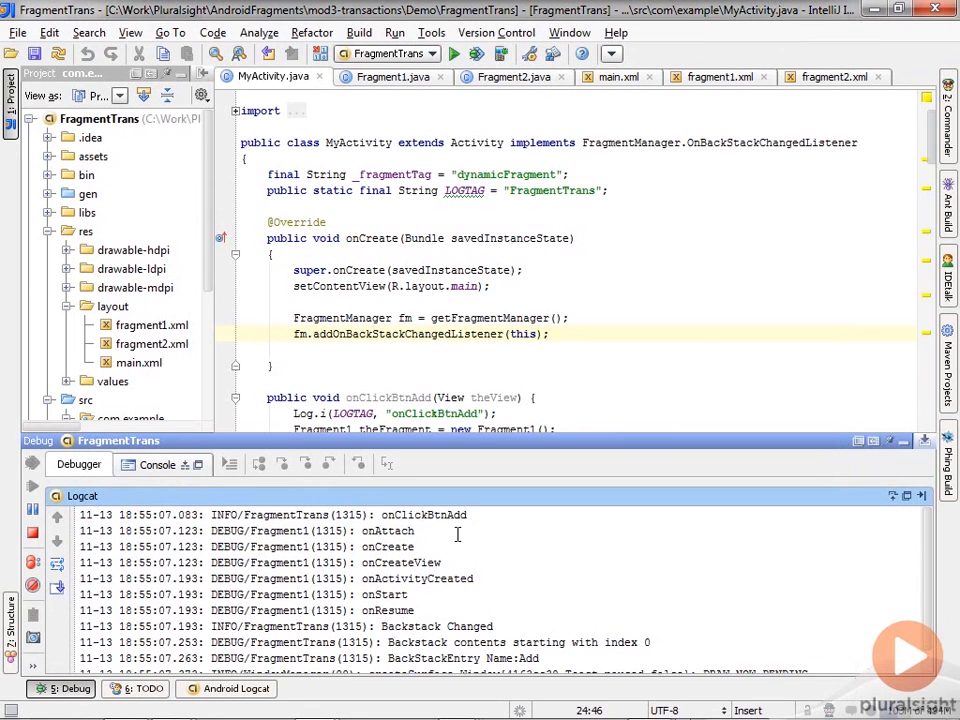
mouse_move(310, 583)
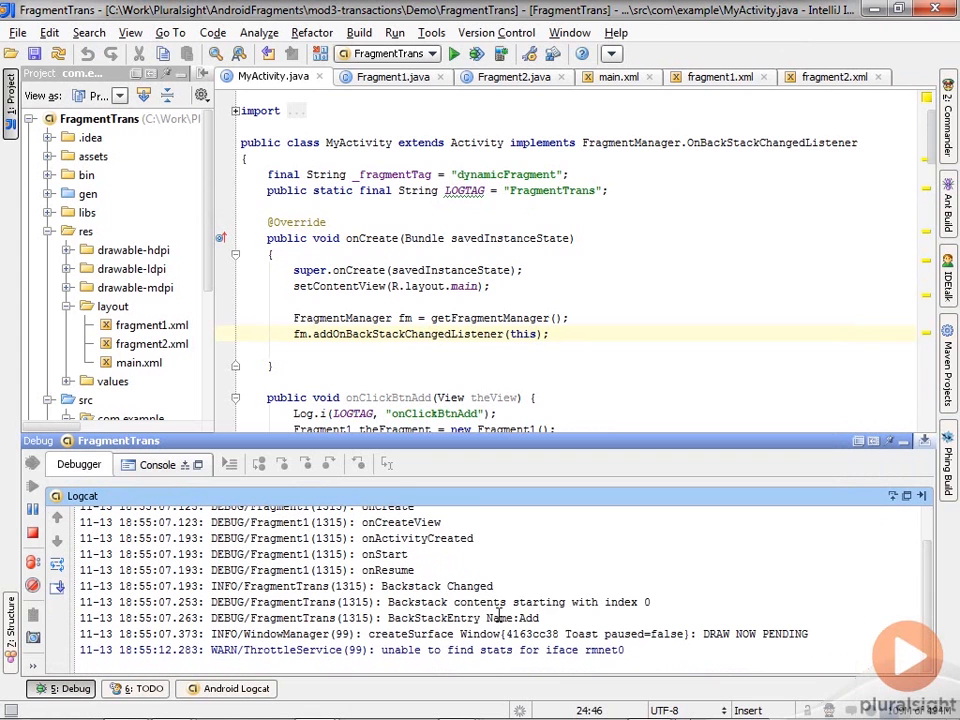
mouse_move(525, 618)
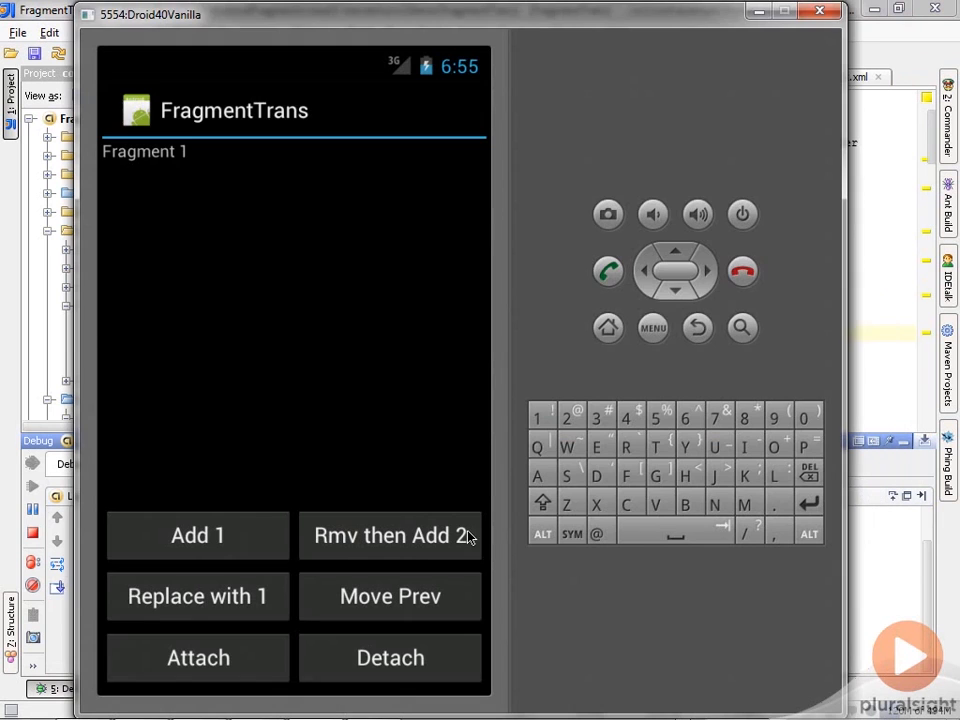
mouse_move(450, 552)
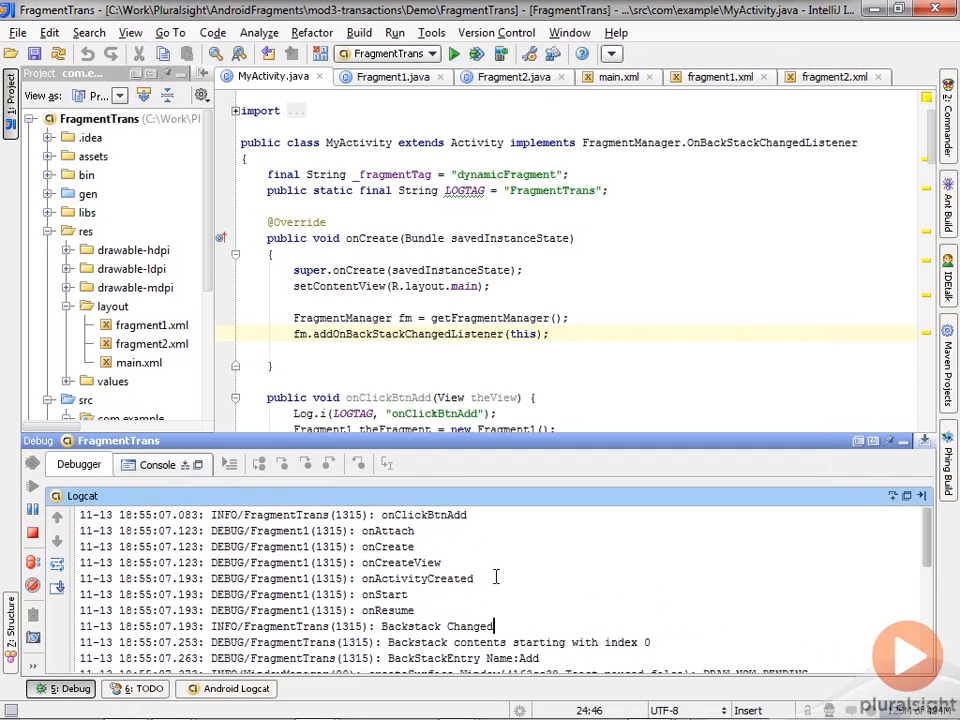
scroll("down", 3)
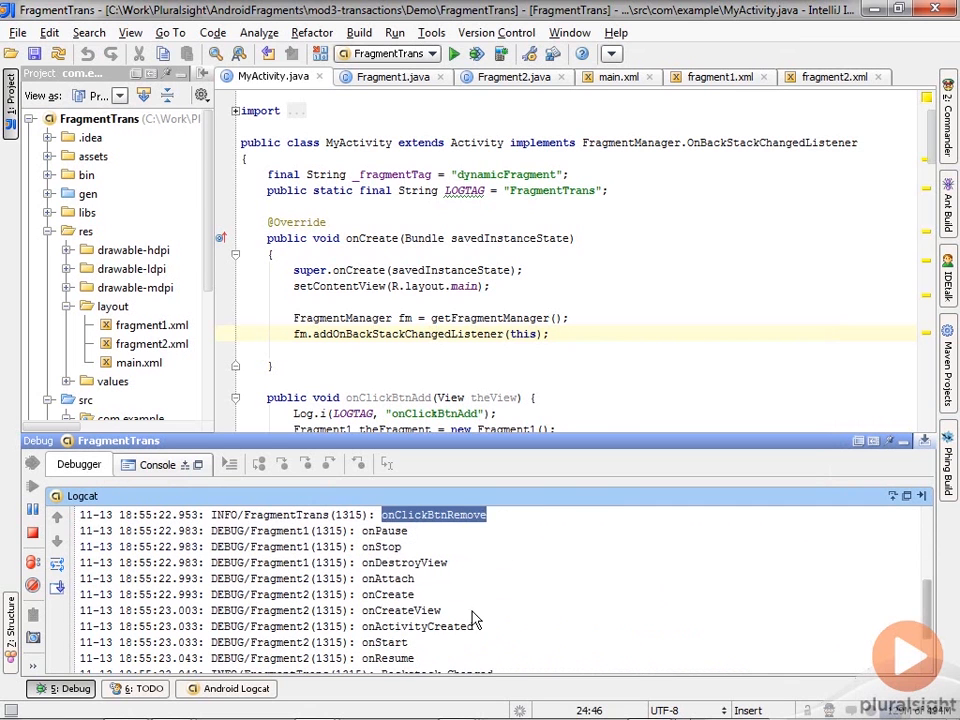
scroll("down", 3)
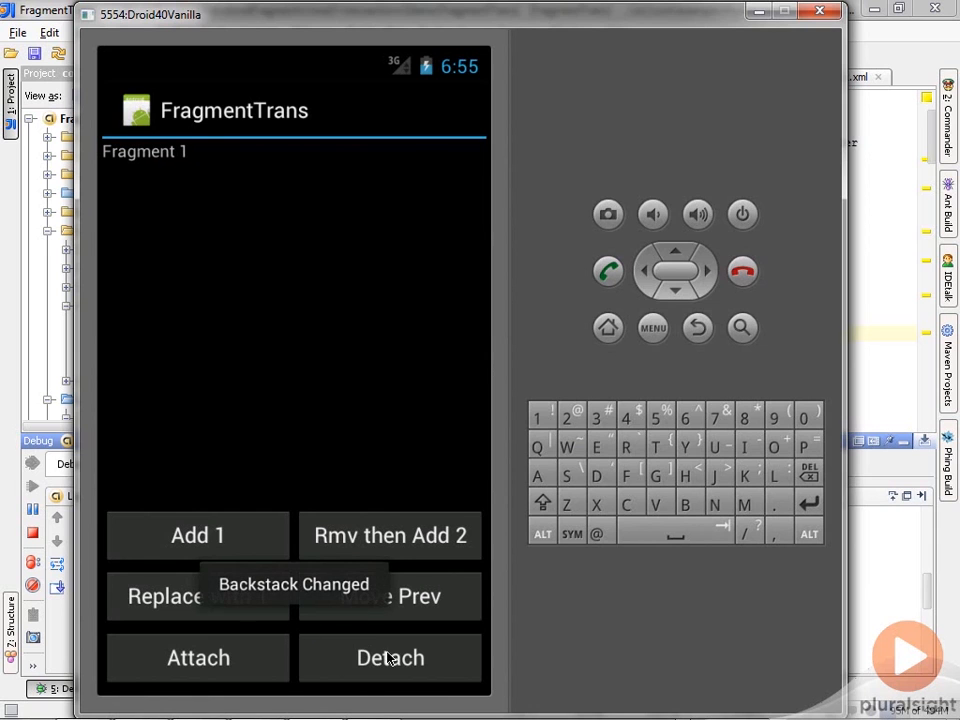
Detach and reattach Fragment 1, then scroll Logcat through the logged entries.
left_click(390, 657)
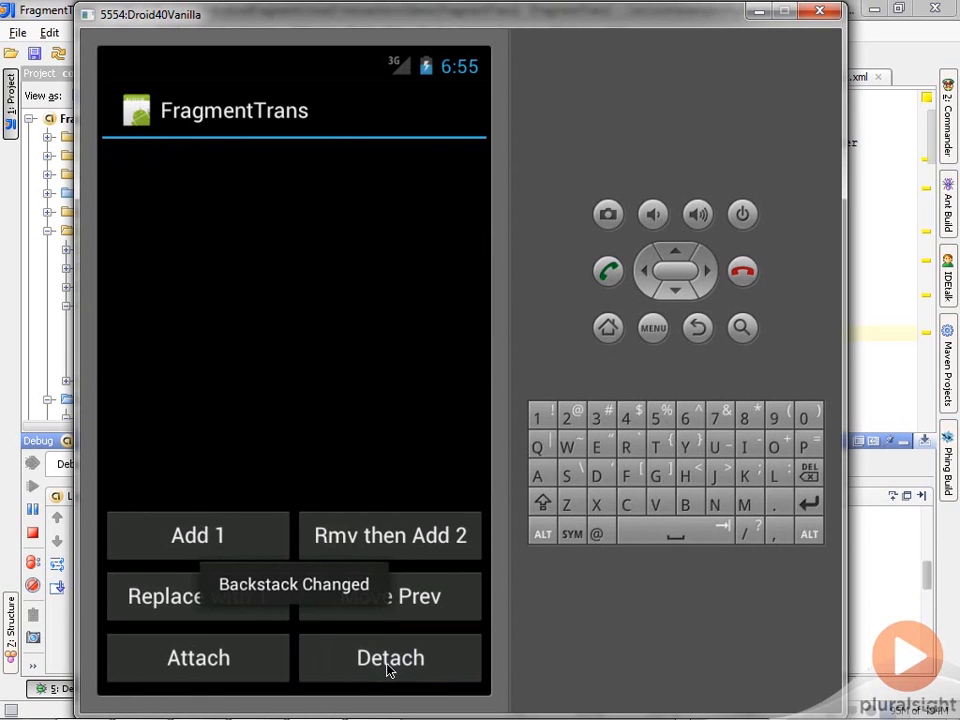
mouse_move(232, 660)
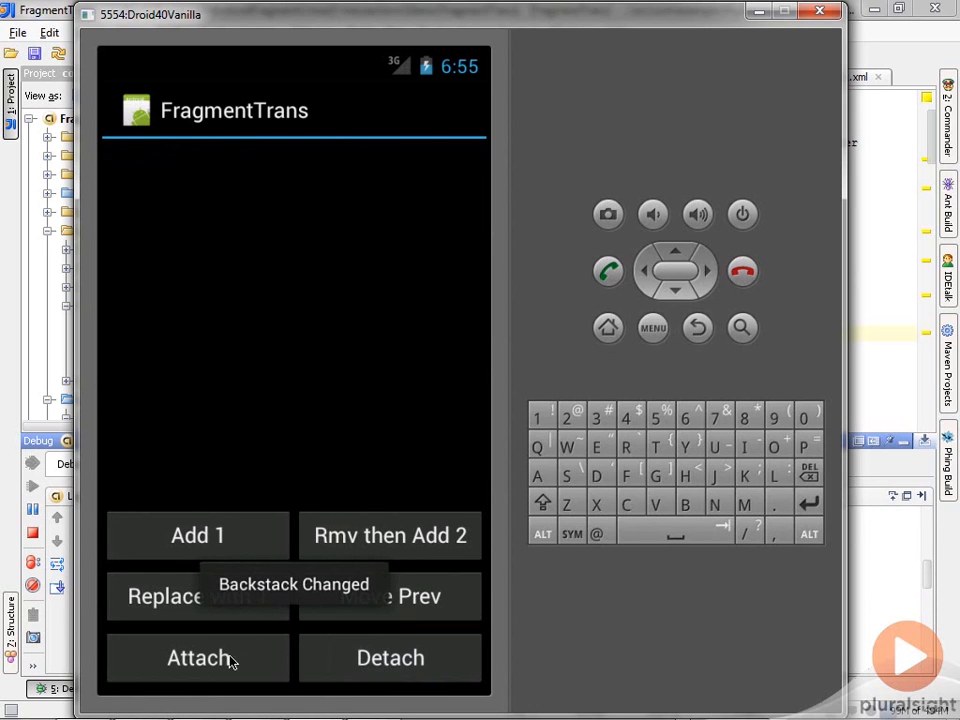
left_click(197, 535)
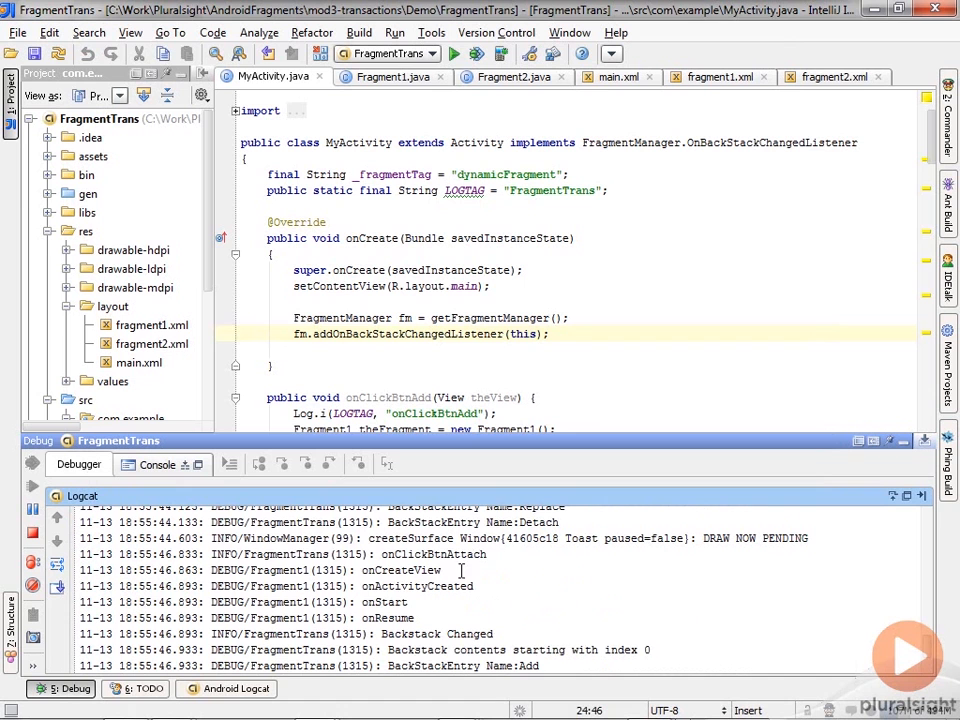
scroll("down", 3)
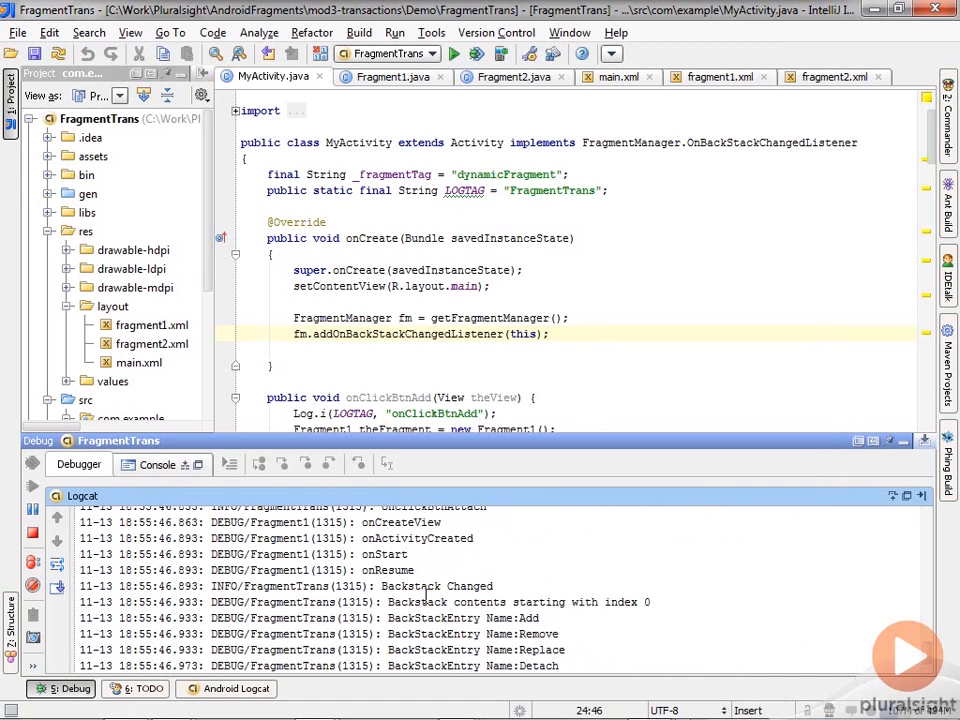
scroll("down", 3)
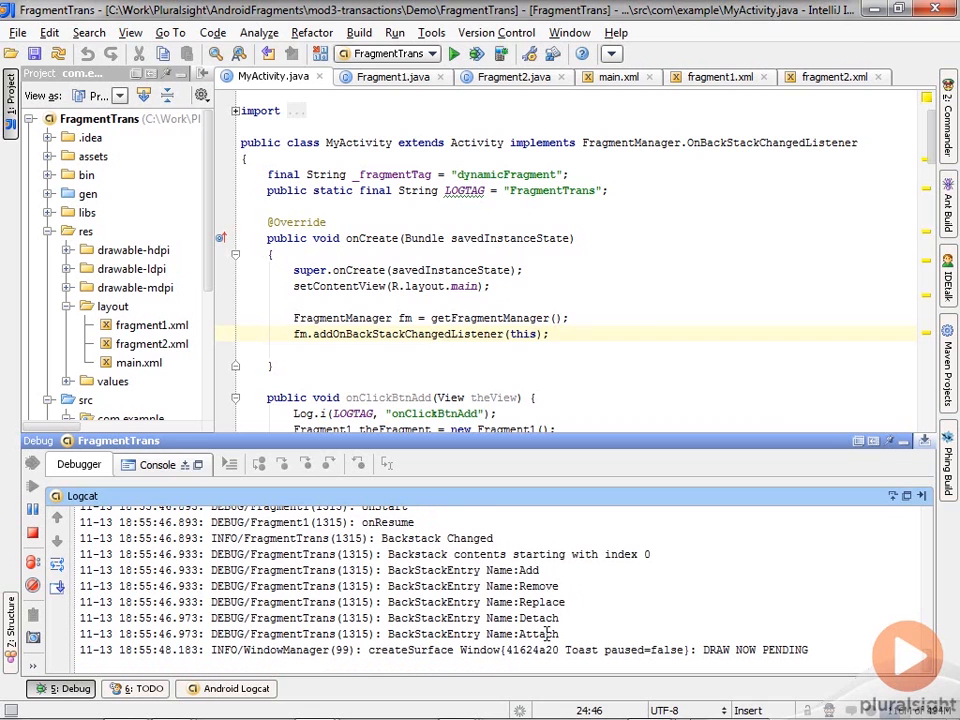
key("alt+tab")
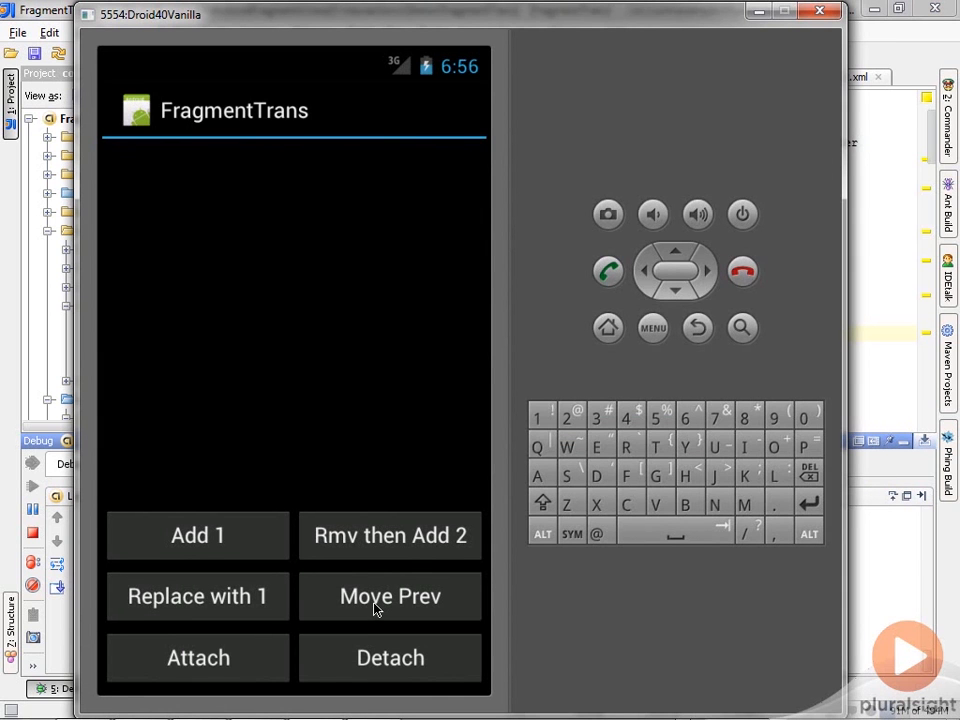
Pop back stack entries one at a time, check Logcat, then exit to home.
left_click(197, 535)
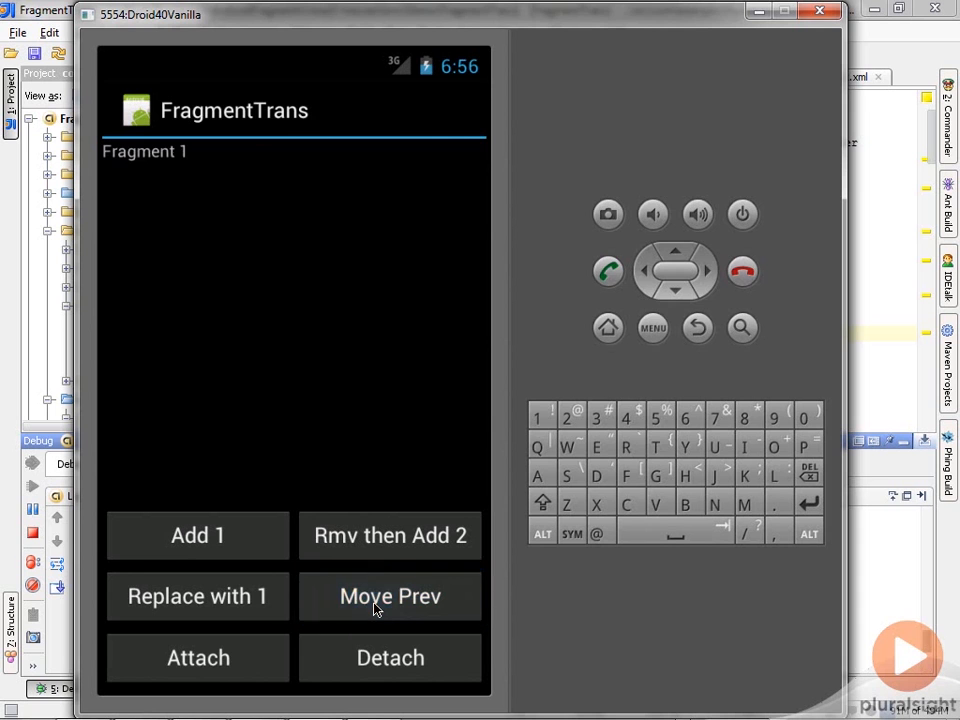
left_click(390, 596)
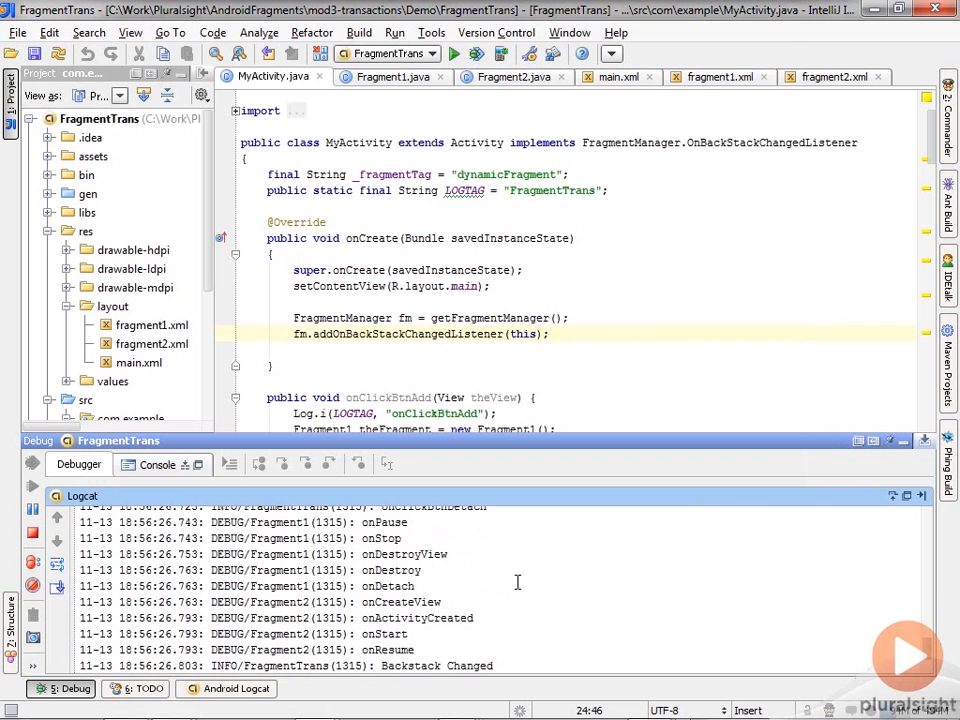
scroll("down", 3)
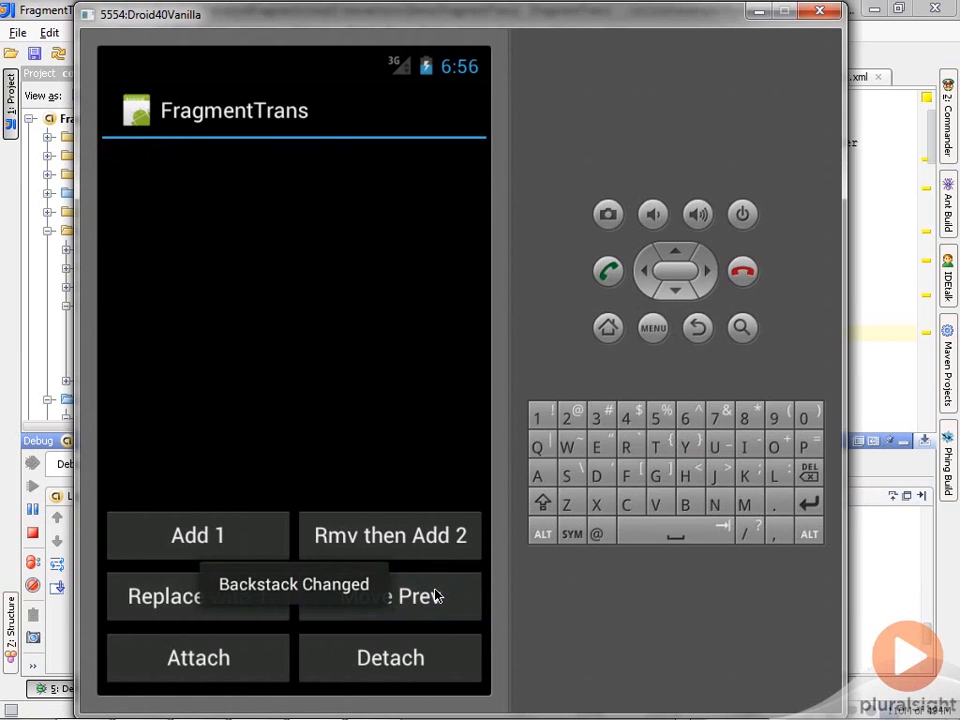
left_click(742, 328)
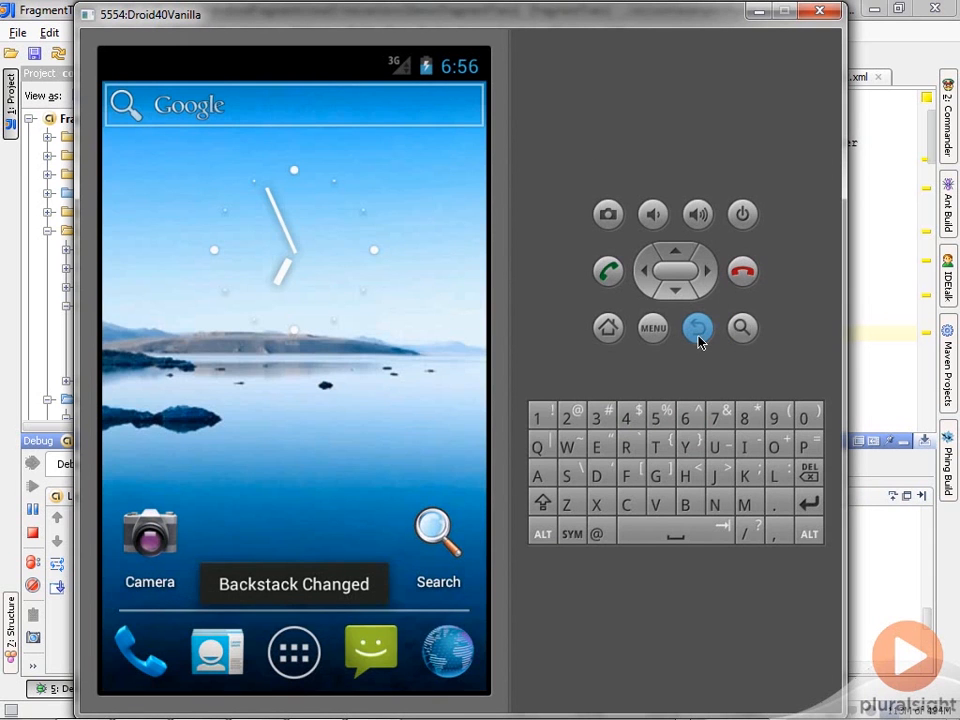
left_click(698, 327)
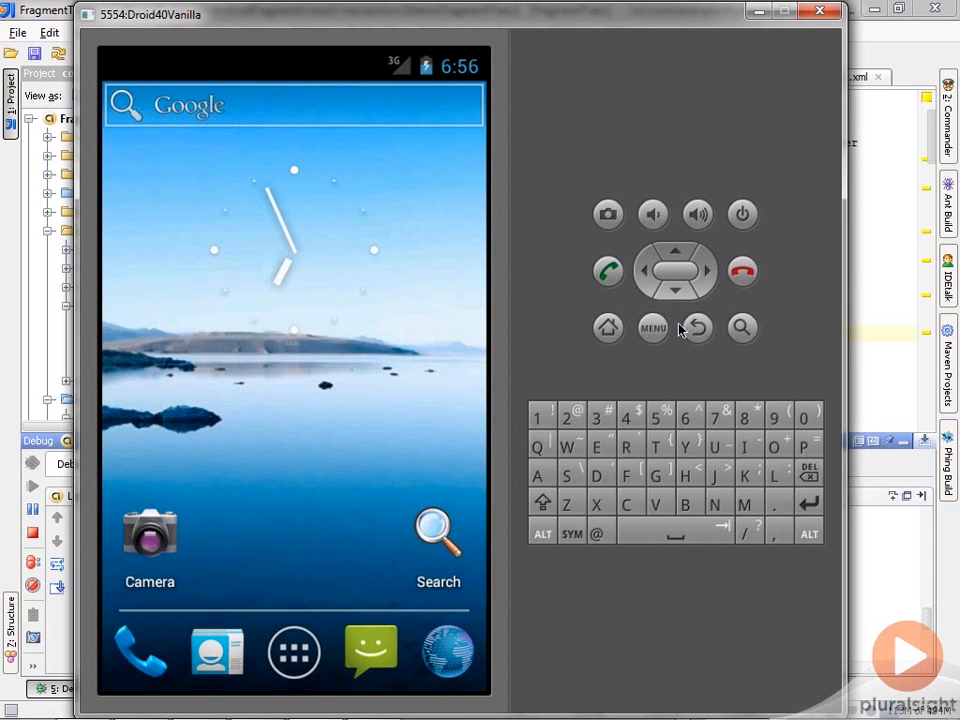